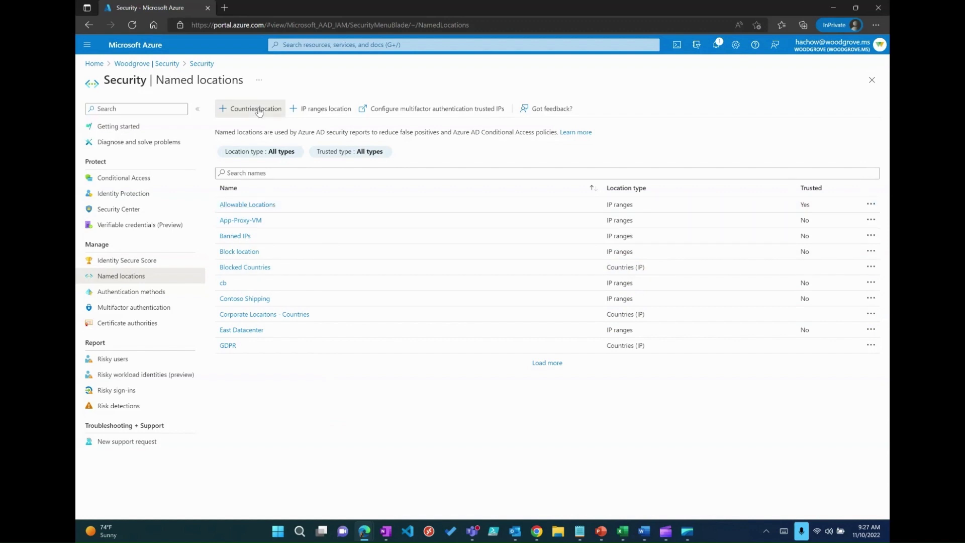
- Create the 'Trusted region' countries location with Afghanistan, Åland Islands, Albania and Algeria
{"action": "left_click", "coordinate": [254, 108]}
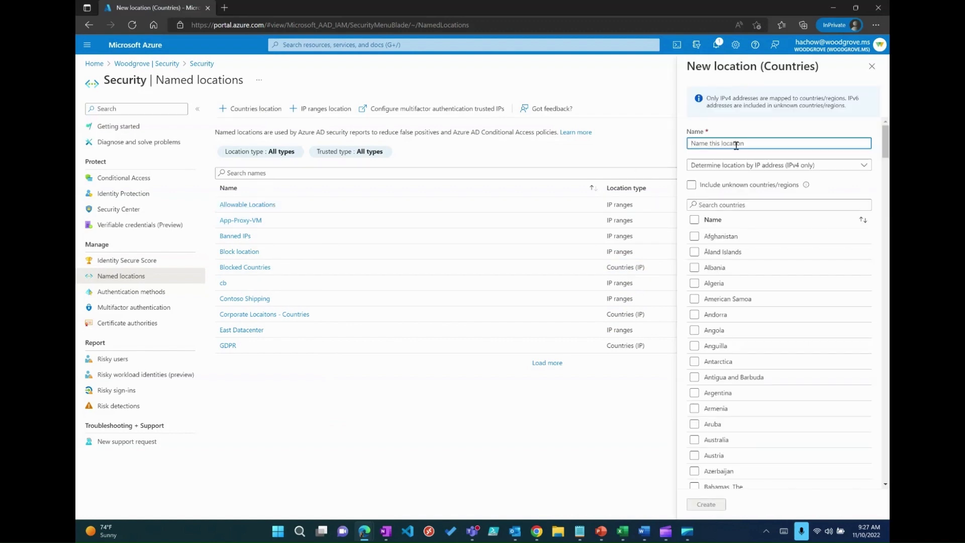
{"action": "type", "text": "Trusted region"}
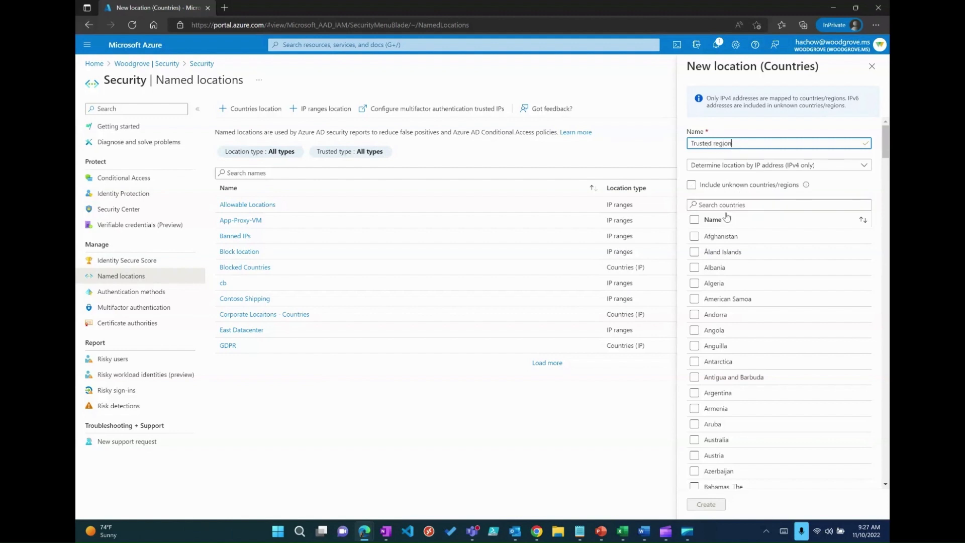
{"action": "left_click", "coordinate": [694, 235]}
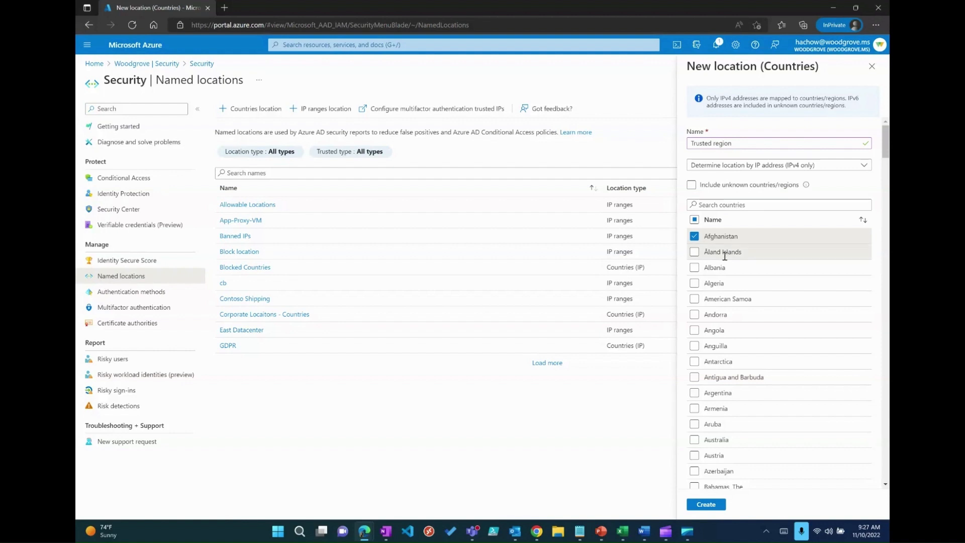
{"action": "left_click", "coordinate": [694, 267]}
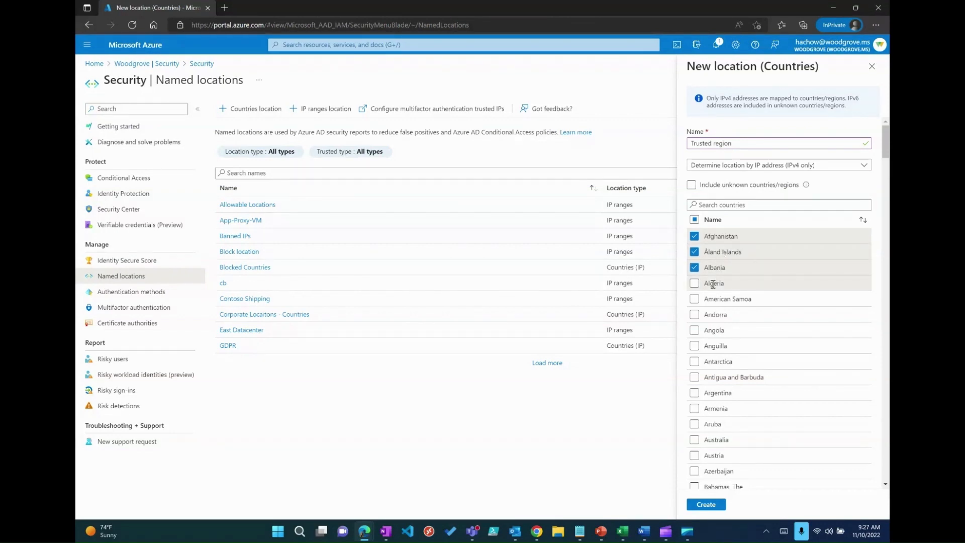
{"action": "left_click", "coordinate": [693, 283]}
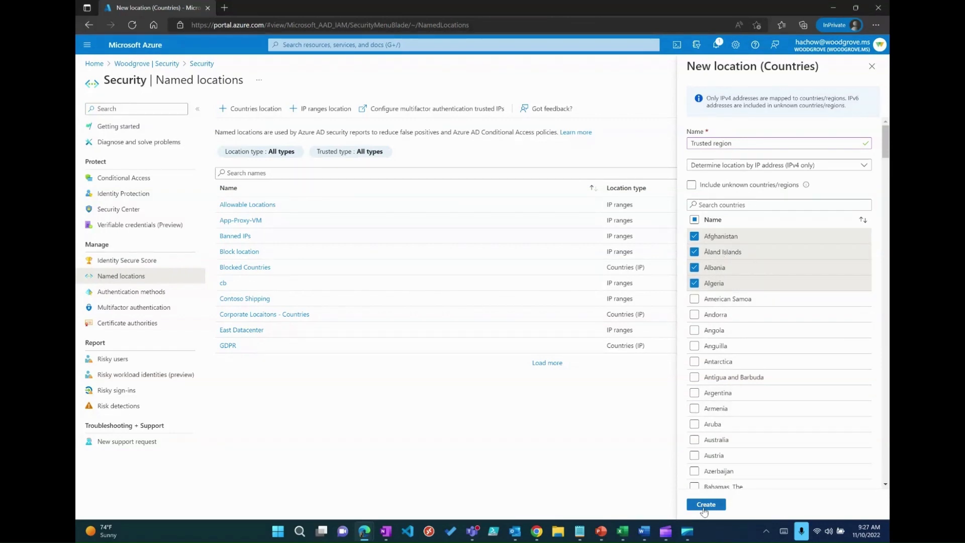
{"action": "left_click", "coordinate": [704, 504]}
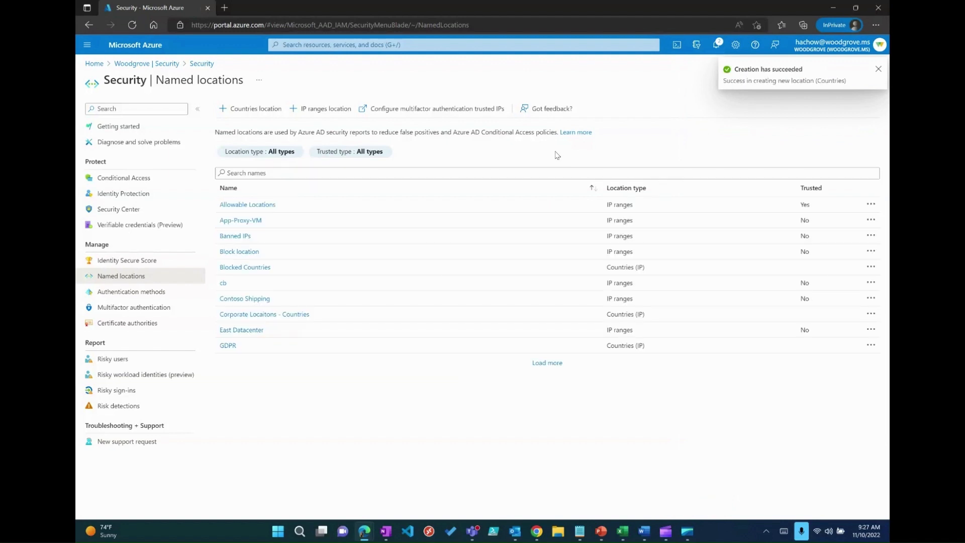
{"action": "mouse_move", "coordinate": [250, 192]}
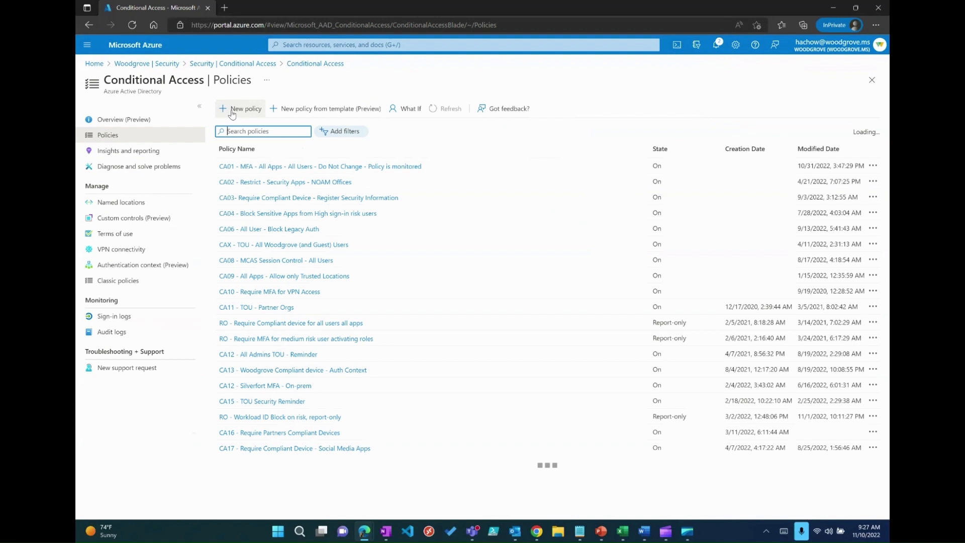
- Start a new policy named CAPolicyEnforceMFA scoped to selected users and groups
{"action": "left_click", "coordinate": [244, 108]}
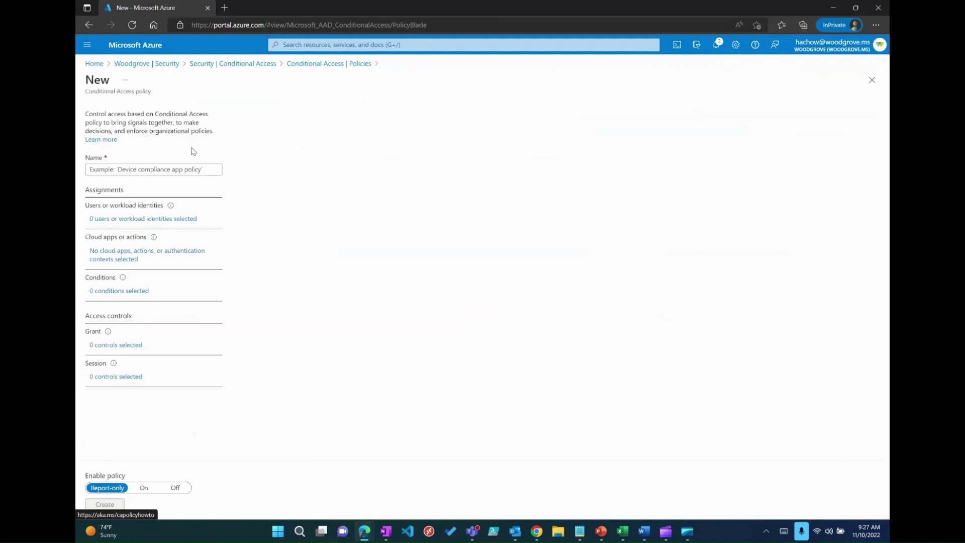
{"action": "type", "text": "CAPolicyEnforceMFA"}
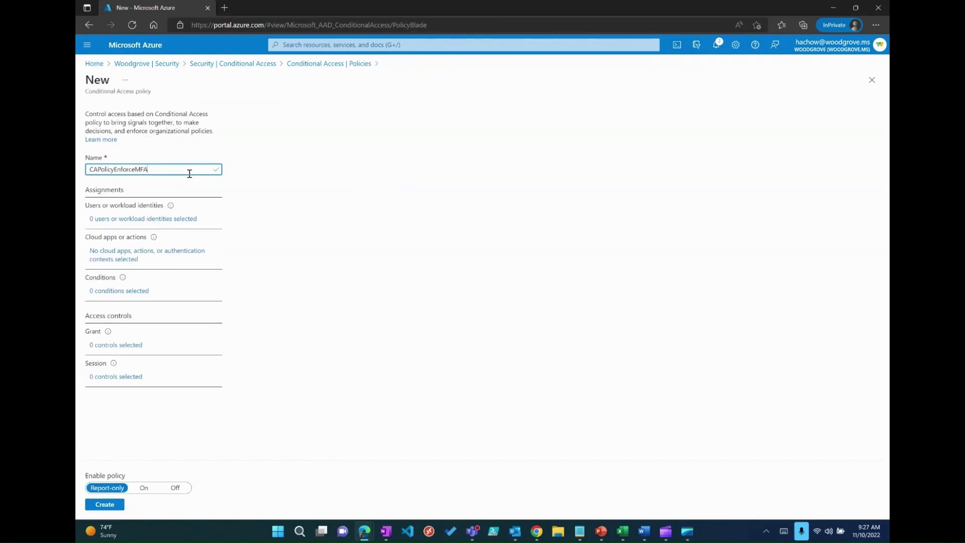
{"action": "left_click", "coordinate": [142, 218]}
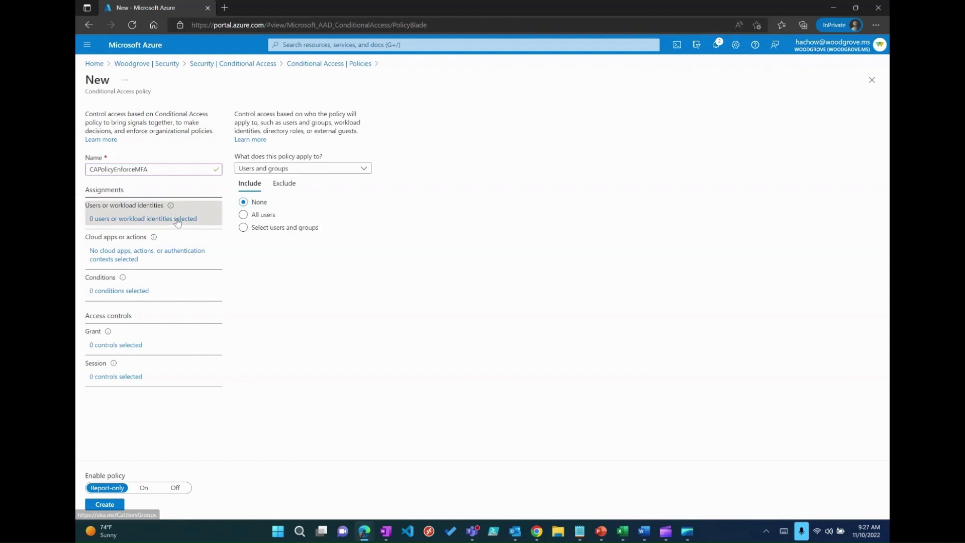
{"action": "left_click", "coordinate": [243, 227]}
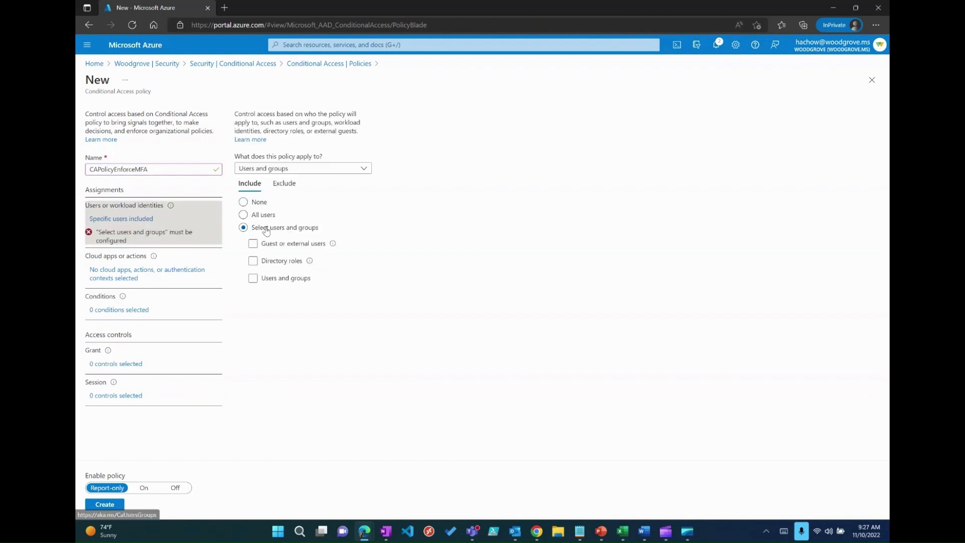
{"action": "left_click", "coordinate": [253, 278]}
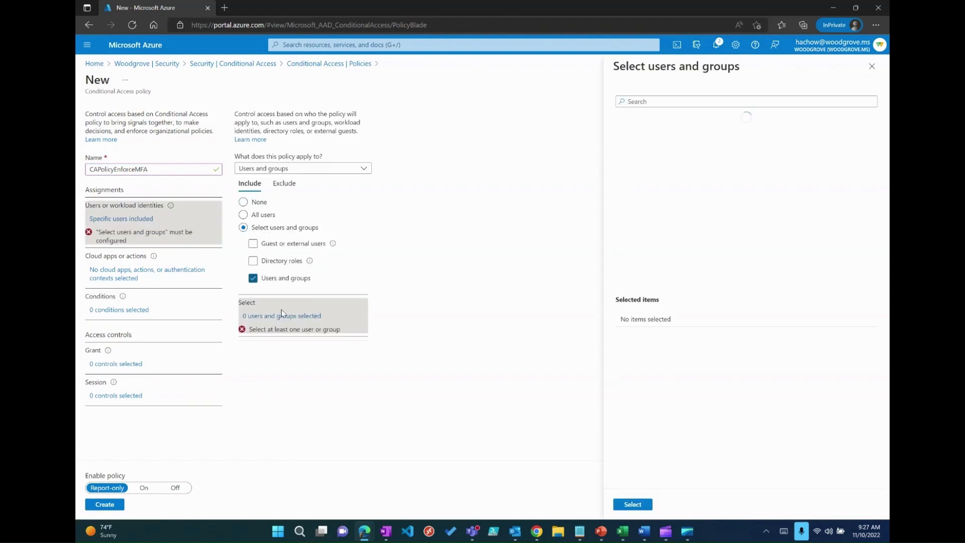
- Search for user 'bob' and assign them to the policy
{"action": "left_click", "coordinate": [745, 101]}
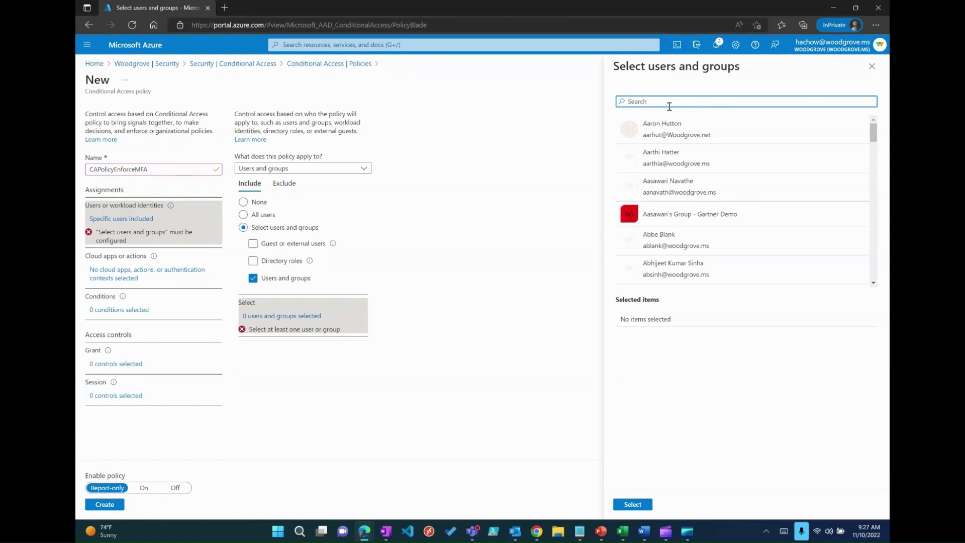
{"action": "type", "text": "bob"}
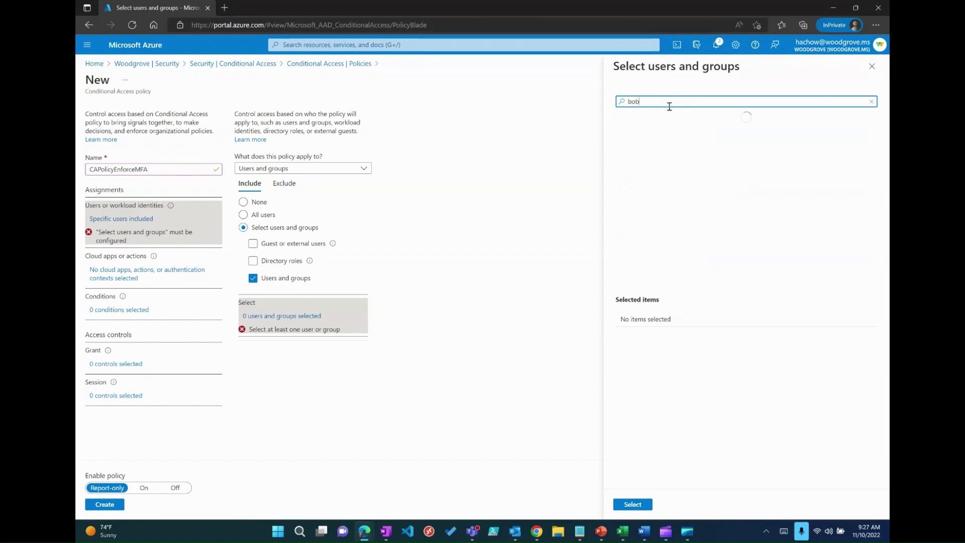
{"action": "left_click", "coordinate": [745, 134]}
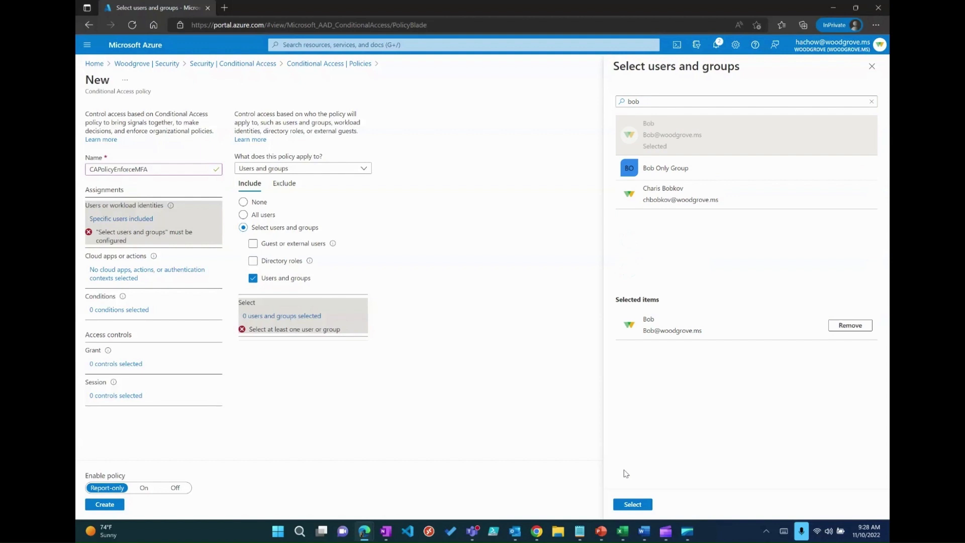
{"action": "left_click", "coordinate": [632, 504]}
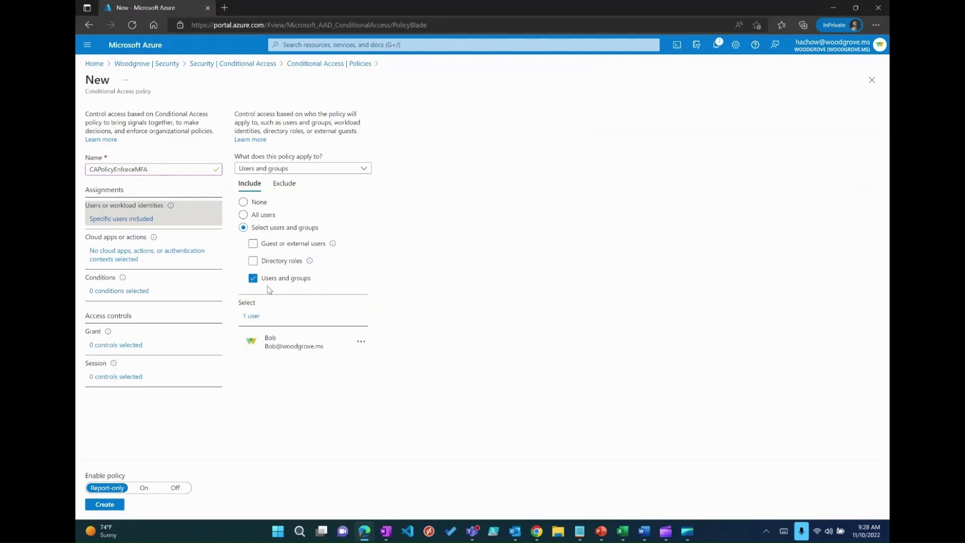
{"action": "left_click", "coordinate": [147, 254]}
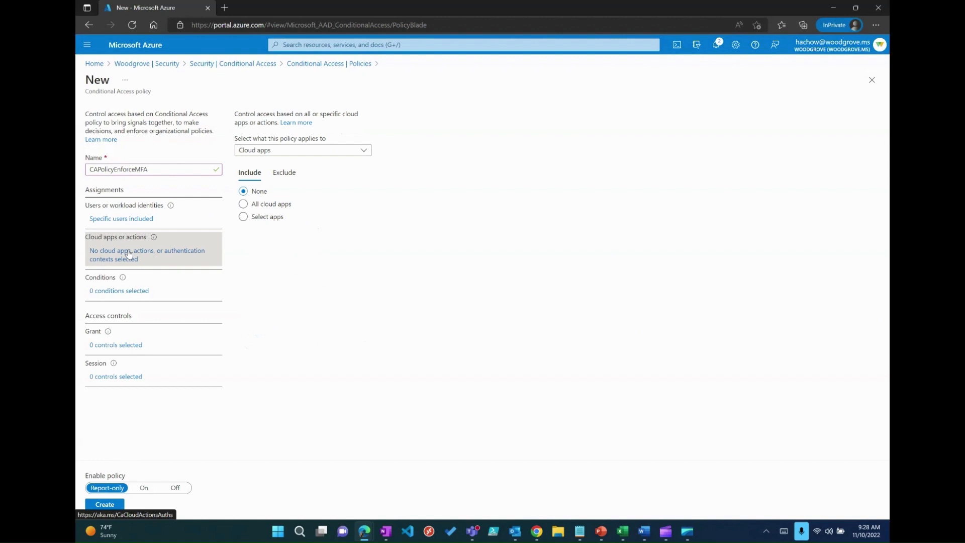
- Include only the Office 365 cloud app in CAPolicyEnforceMFA
{"action": "left_click", "coordinate": [243, 216]}
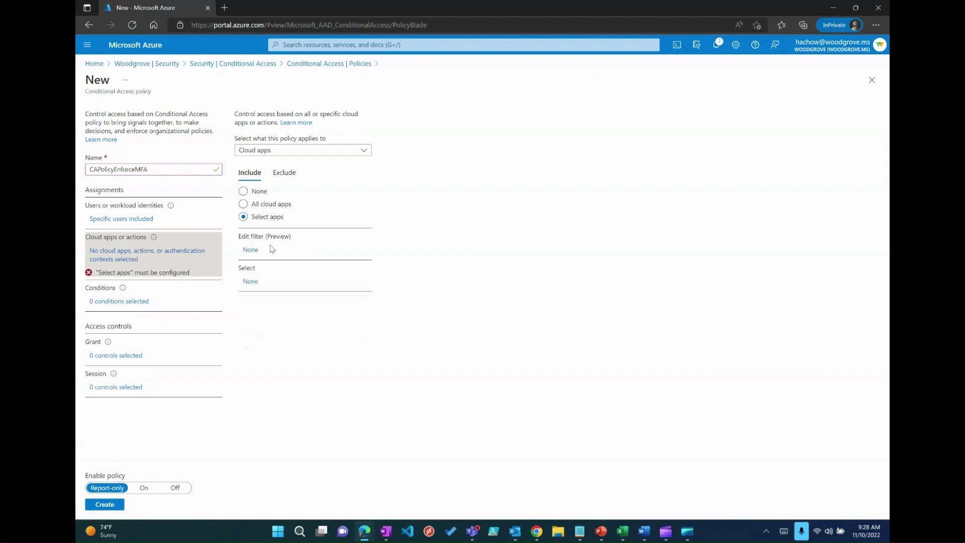
{"action": "left_click", "coordinate": [250, 281]}
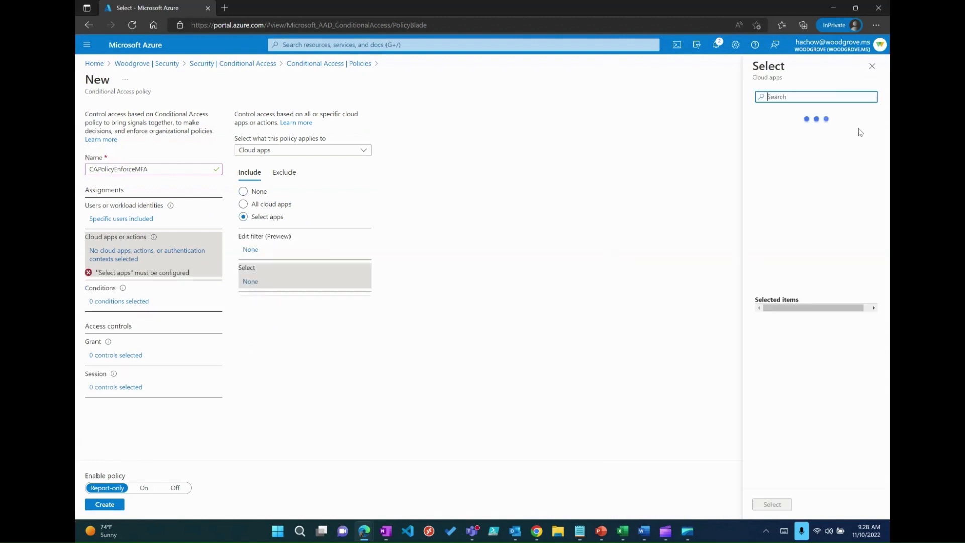
{"action": "left_click", "coordinate": [696, 114]}
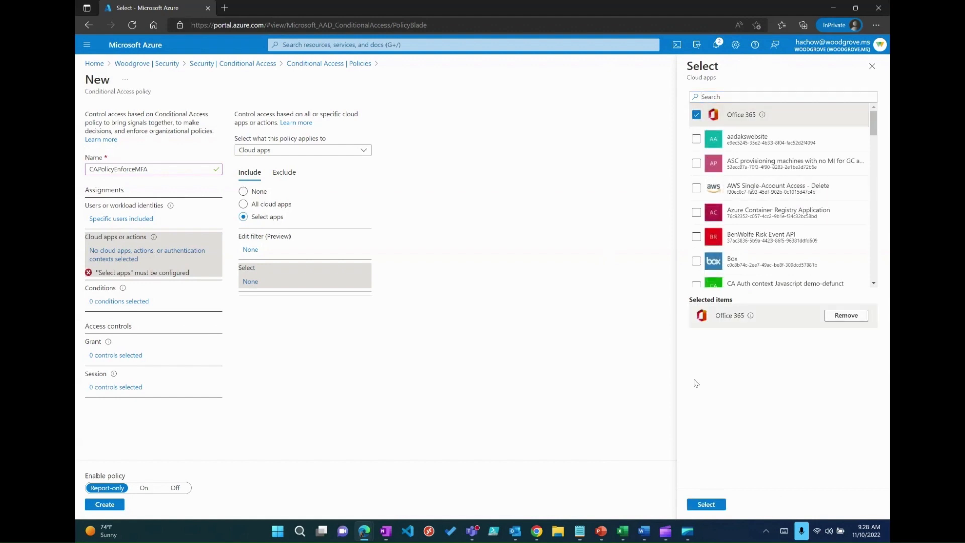
{"action": "left_click", "coordinate": [705, 504]}
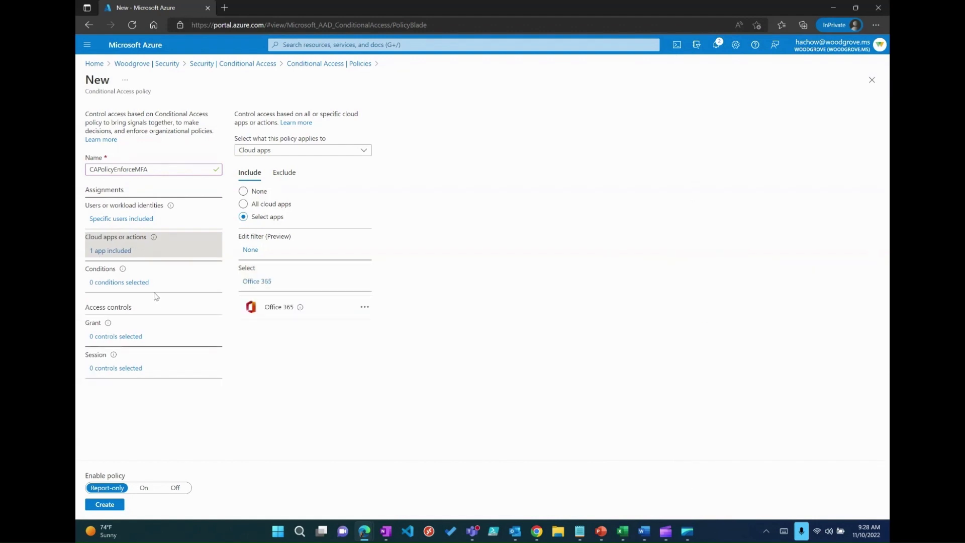
{"action": "mouse_move", "coordinate": [143, 290]}
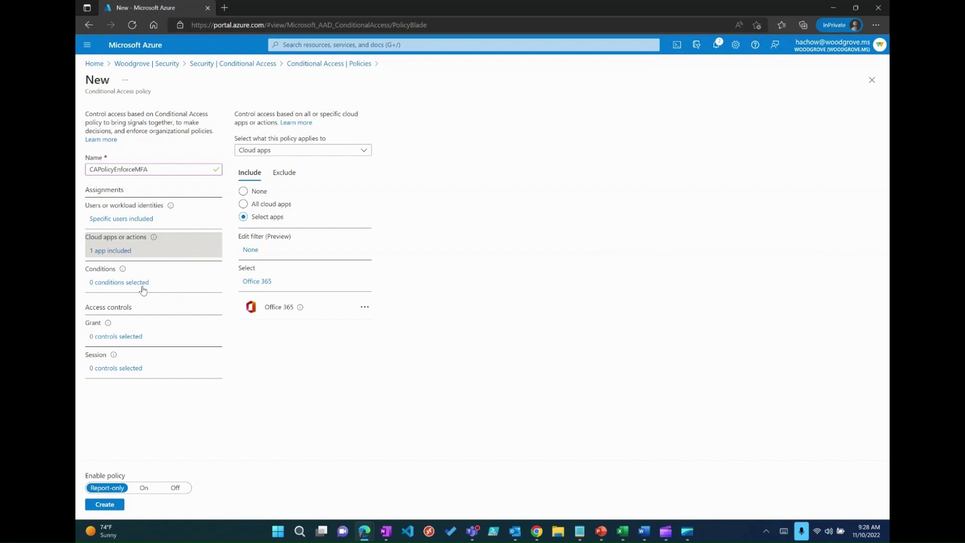
- Configure the Locations condition to include only the Trusted region named location
{"action": "left_click", "coordinate": [119, 282]}
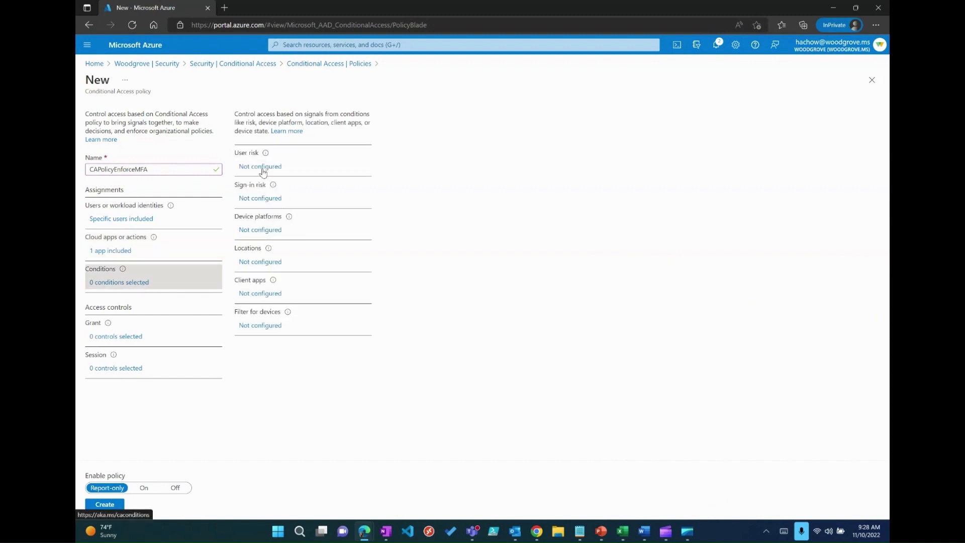
{"action": "left_click", "coordinate": [259, 261]}
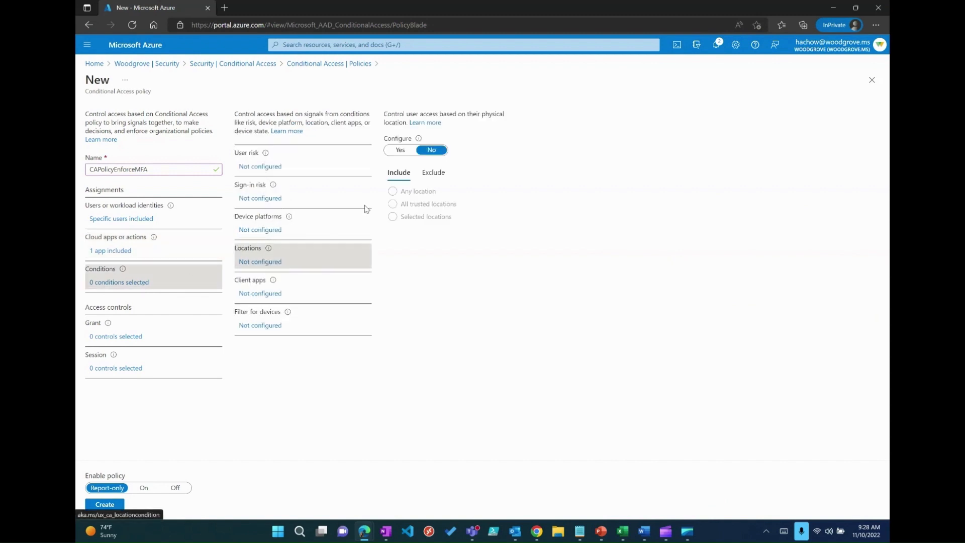
{"action": "left_click", "coordinate": [400, 150]}
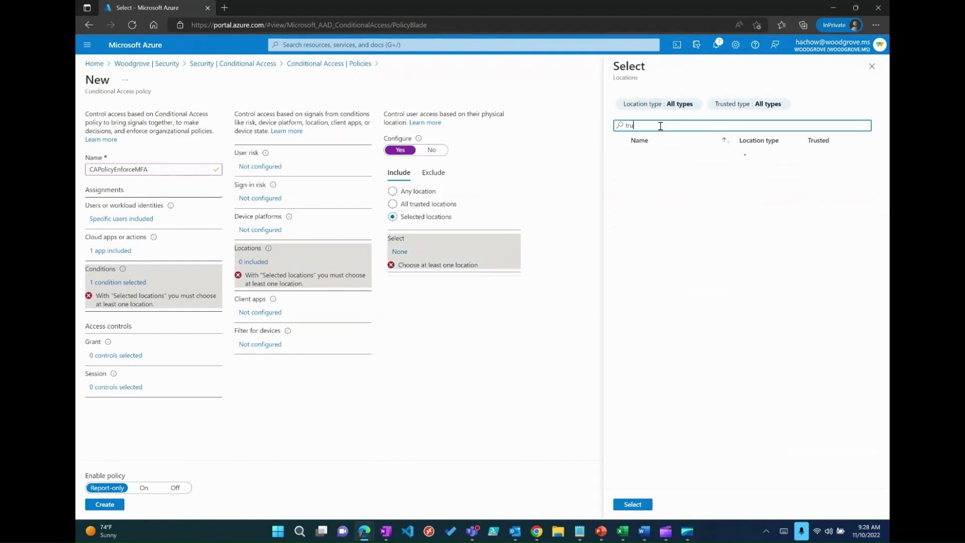
{"action": "type", "text": "tru"}
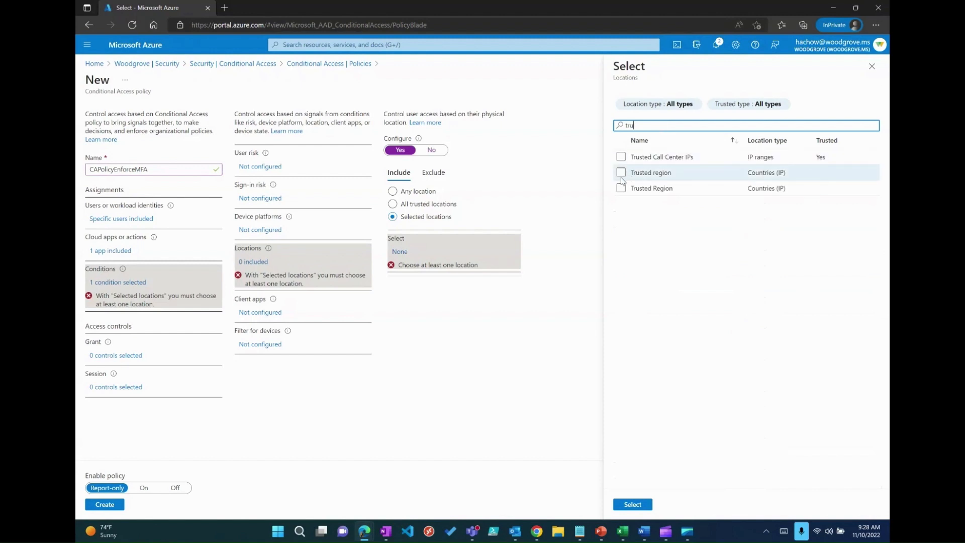
{"action": "left_click", "coordinate": [621, 173]}
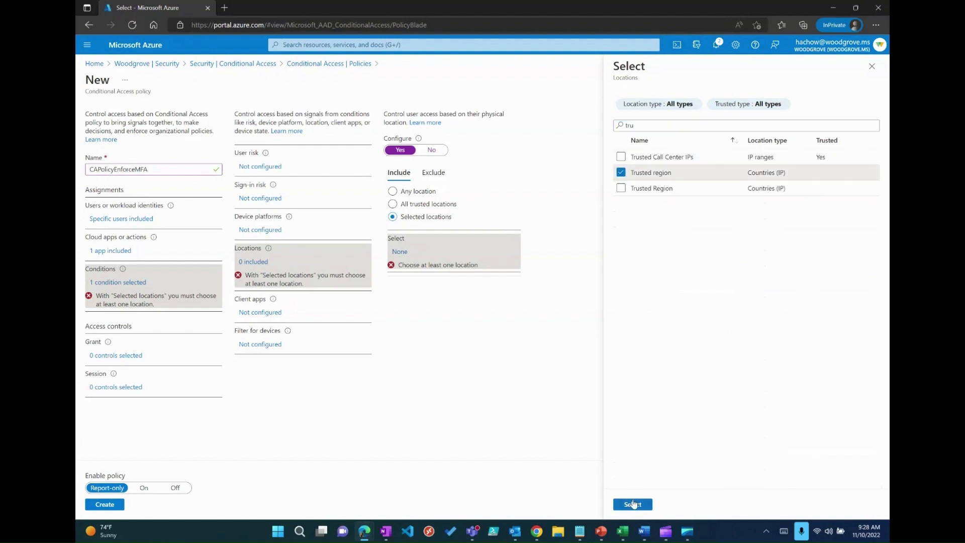
{"action": "left_click", "coordinate": [631, 504]}
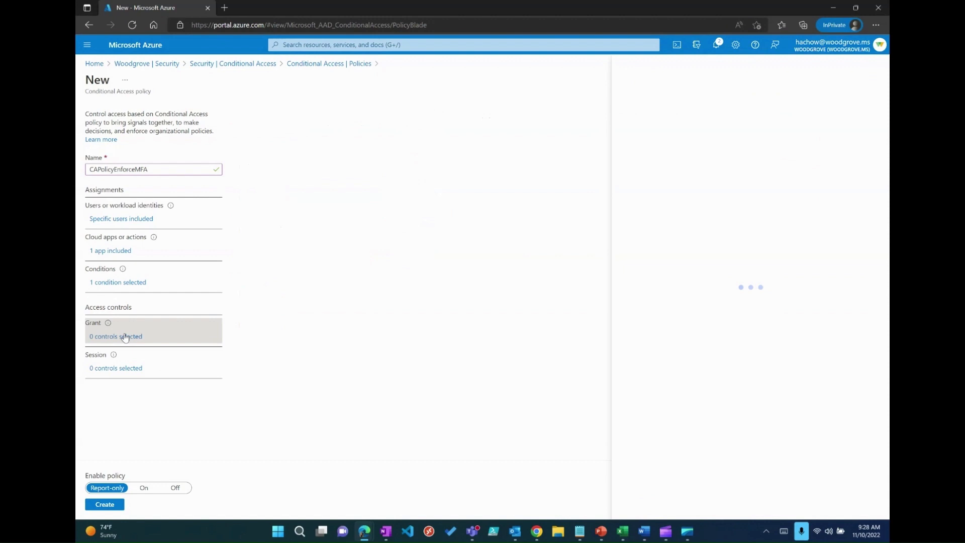
- Grant access with multifactor authentication required, set the policy On, and create it
{"action": "left_click", "coordinate": [115, 336]}
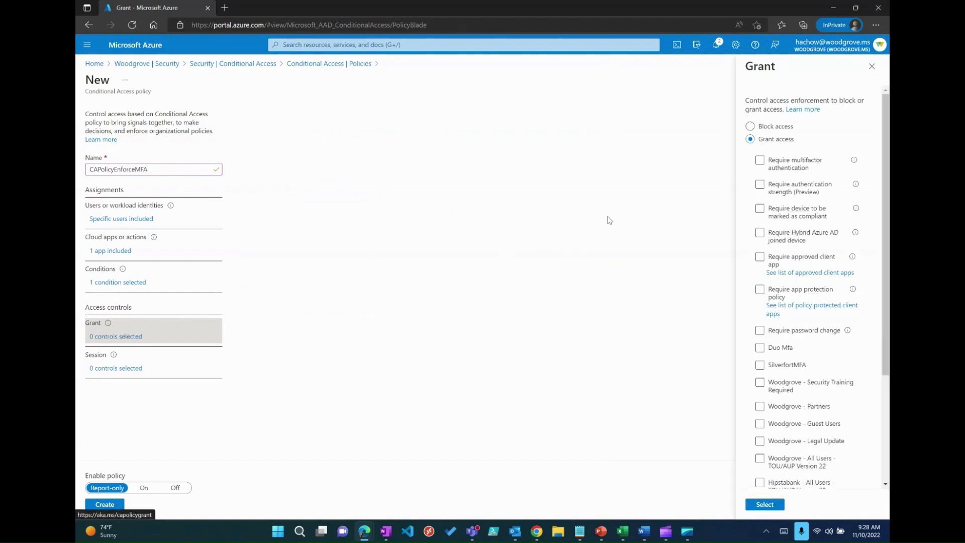
{"action": "left_click", "coordinate": [760, 160]}
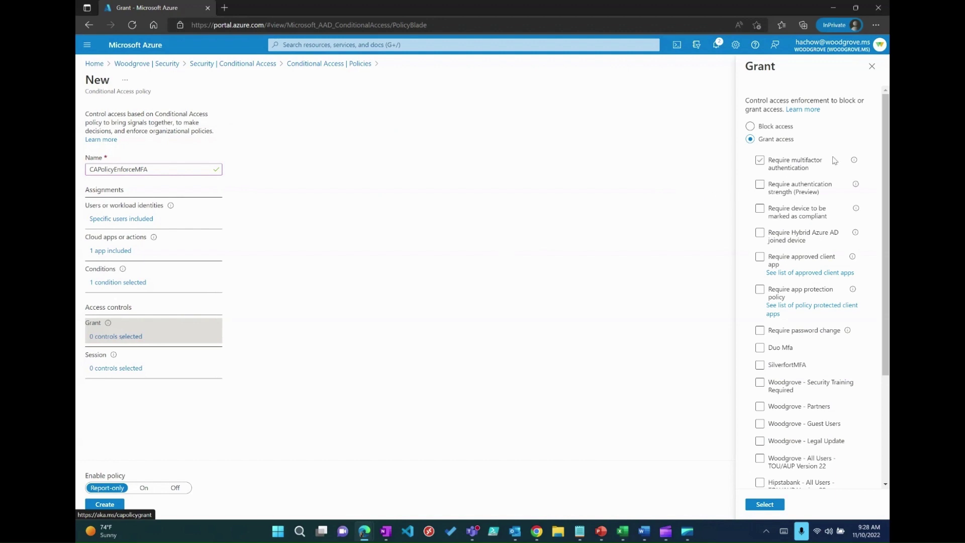
{"action": "left_click", "coordinate": [759, 160]}
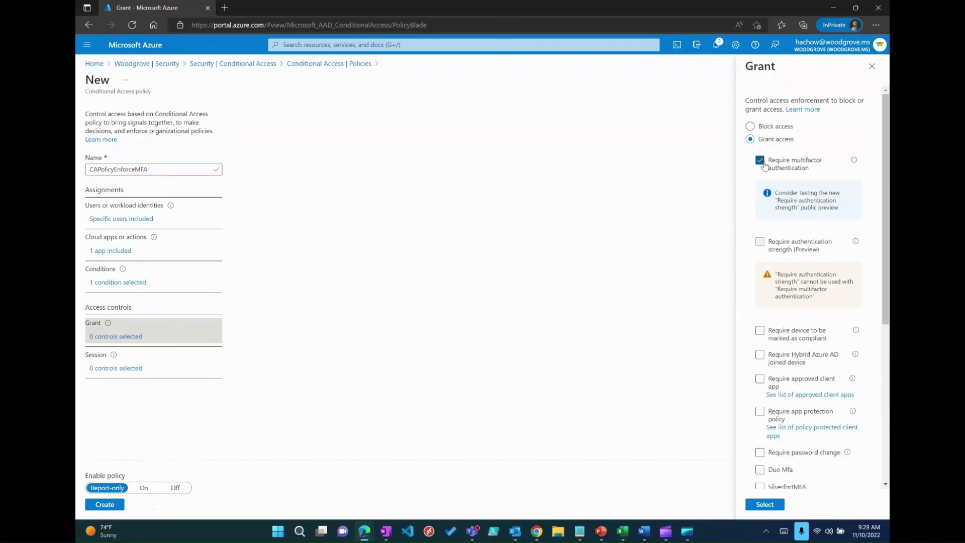
{"action": "left_click", "coordinate": [764, 504]}
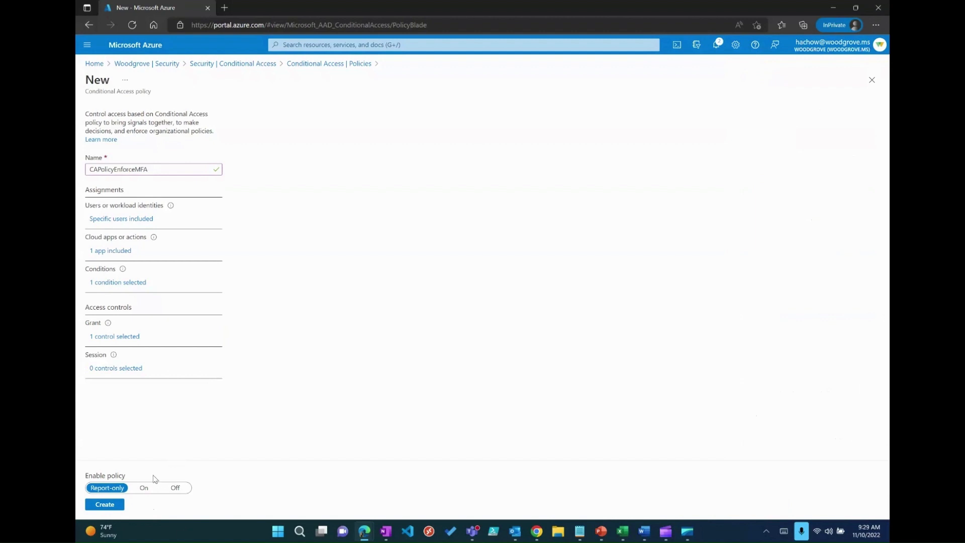
{"action": "mouse_move", "coordinate": [142, 487]}
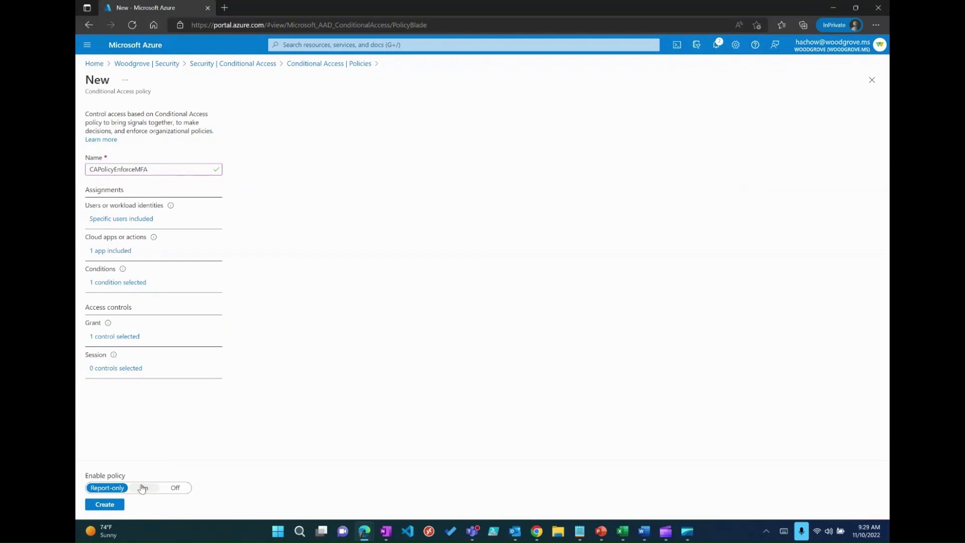
{"action": "left_click", "coordinate": [143, 487]}
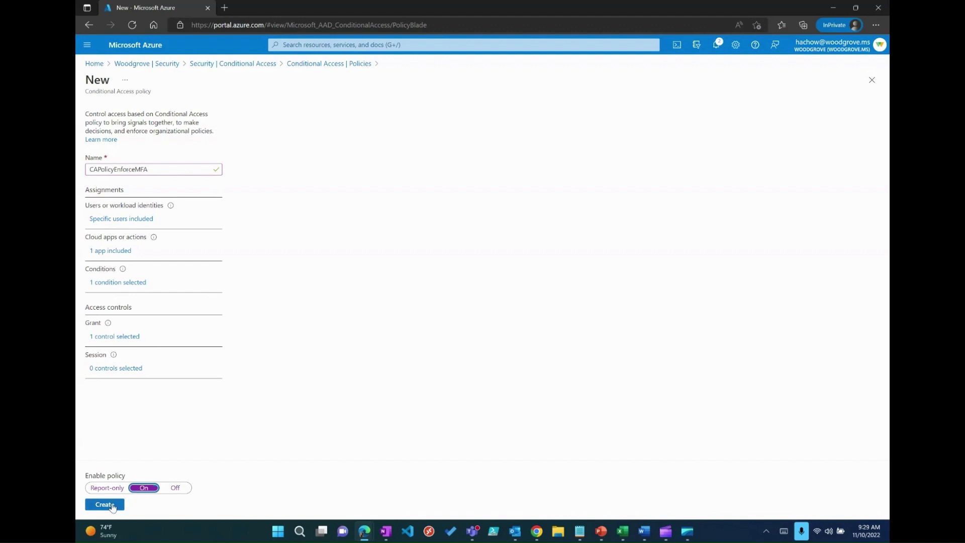
{"action": "mouse_move", "coordinate": [104, 504]}
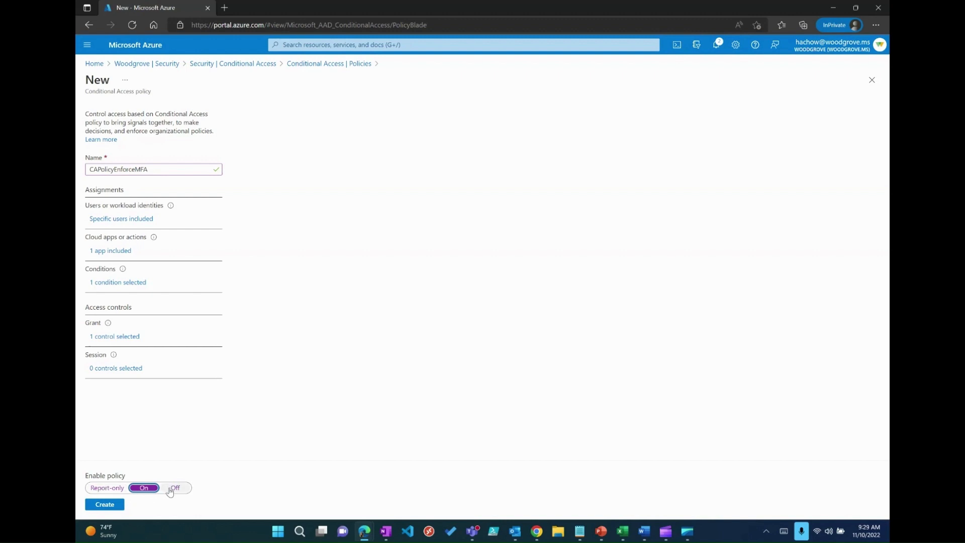
{"action": "left_click", "coordinate": [104, 504]}
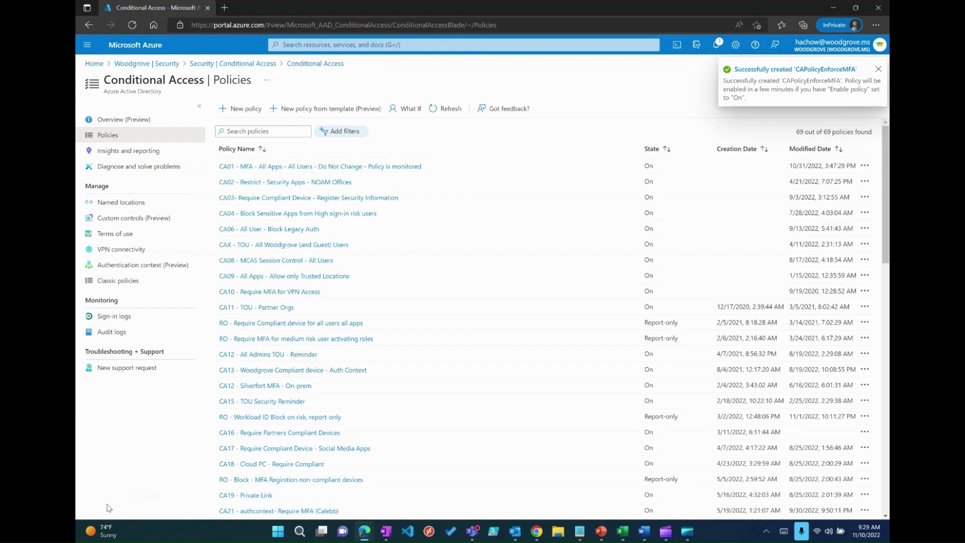
- Search policies for 'CAPolicyNoMFA' and open that policy
{"action": "type", "text": "CAPolicyNoMFA"}
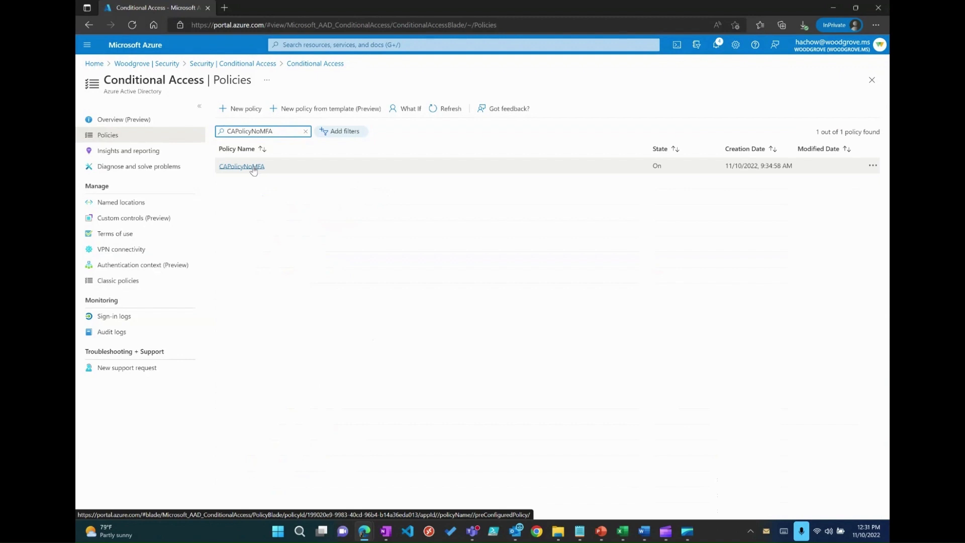
{"action": "left_click", "coordinate": [241, 166]}
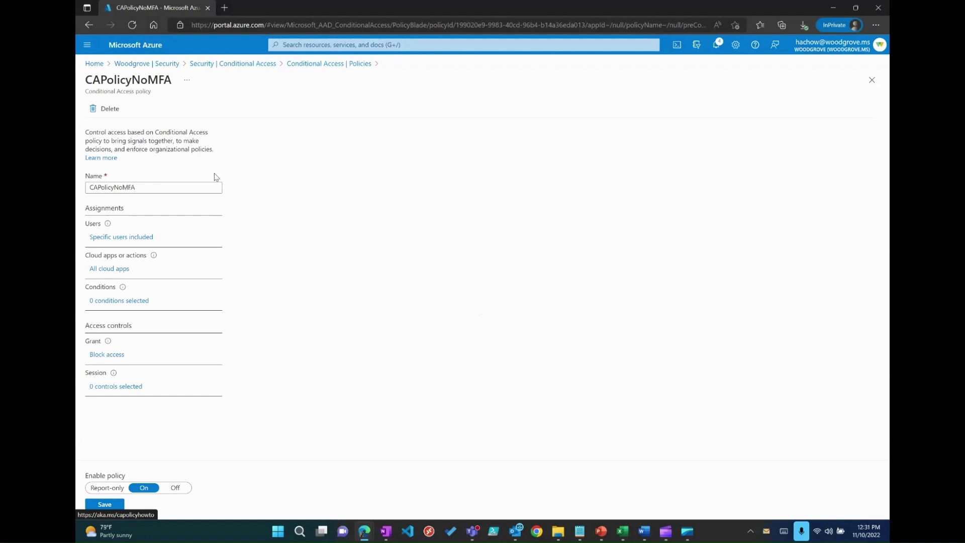
{"action": "mouse_move", "coordinate": [204, 291]}
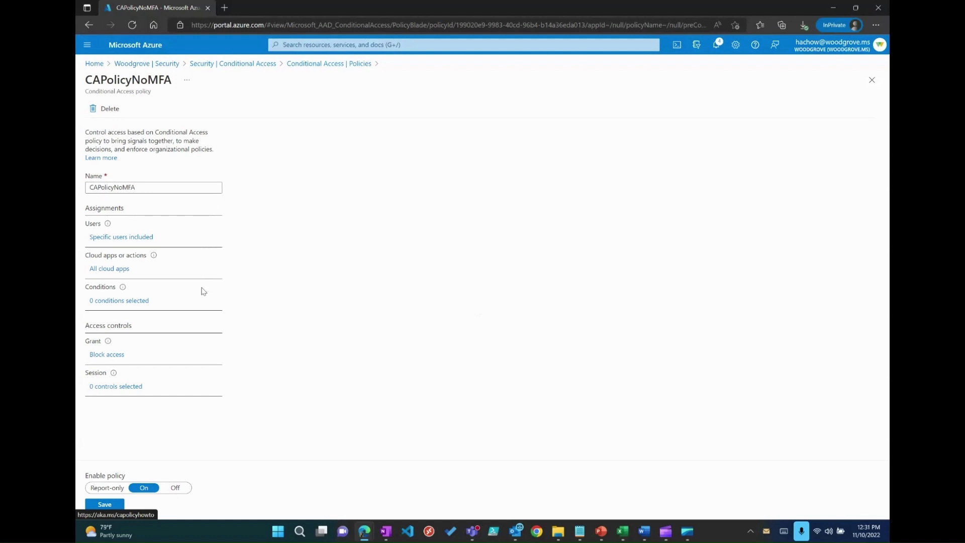
{"action": "mouse_move", "coordinate": [115, 359]}
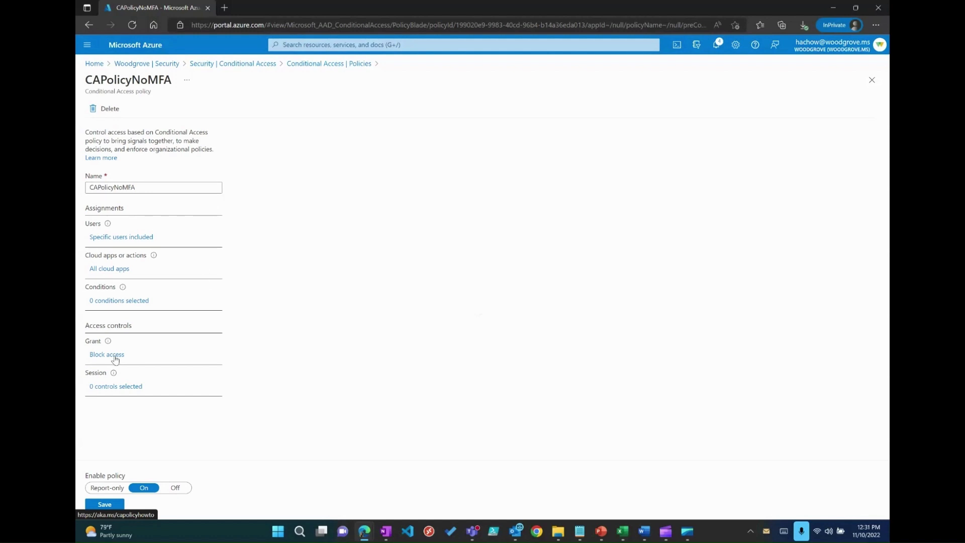
- Switch CAPolicyNoMFA to grant access with MFA and compliant device required, then save
{"action": "left_click", "coordinate": [107, 354]}
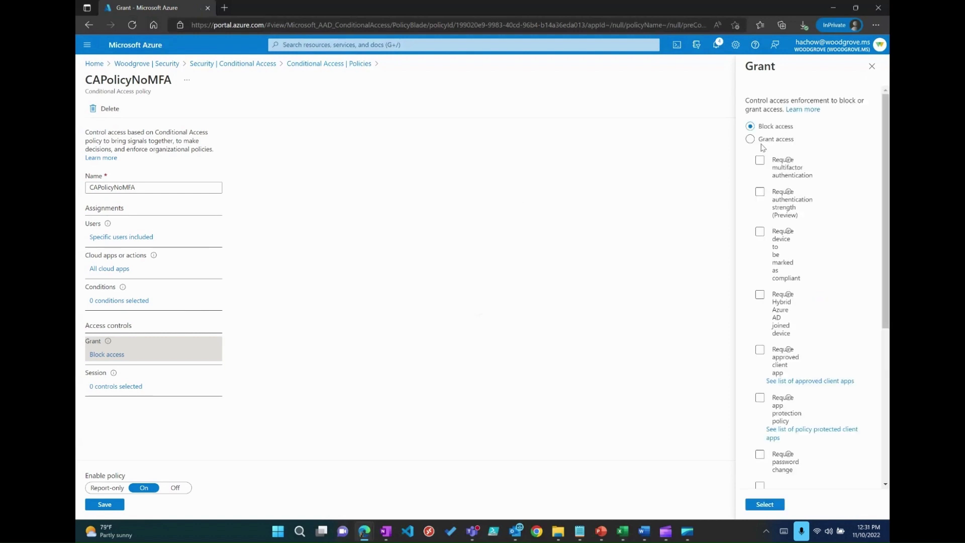
{"action": "left_click", "coordinate": [750, 138]}
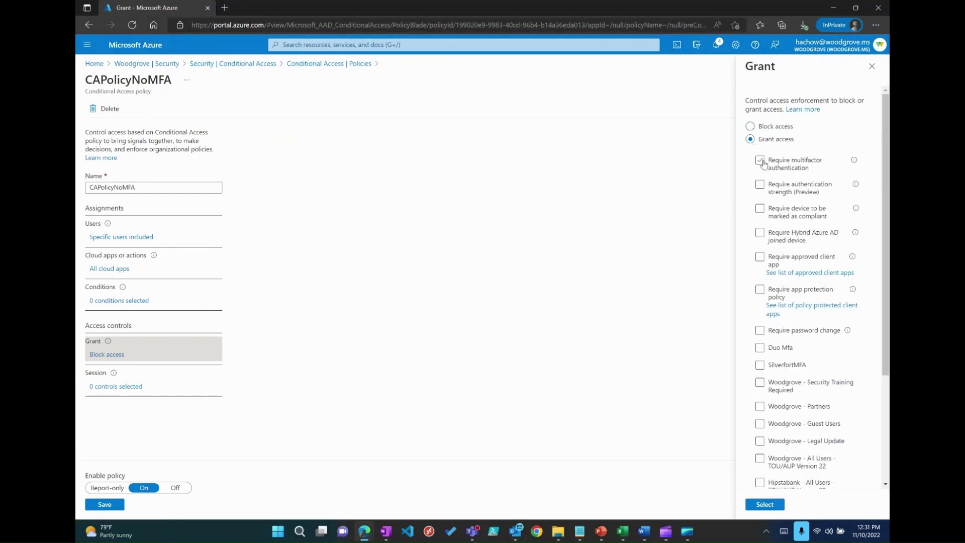
{"action": "left_click", "coordinate": [760, 160]}
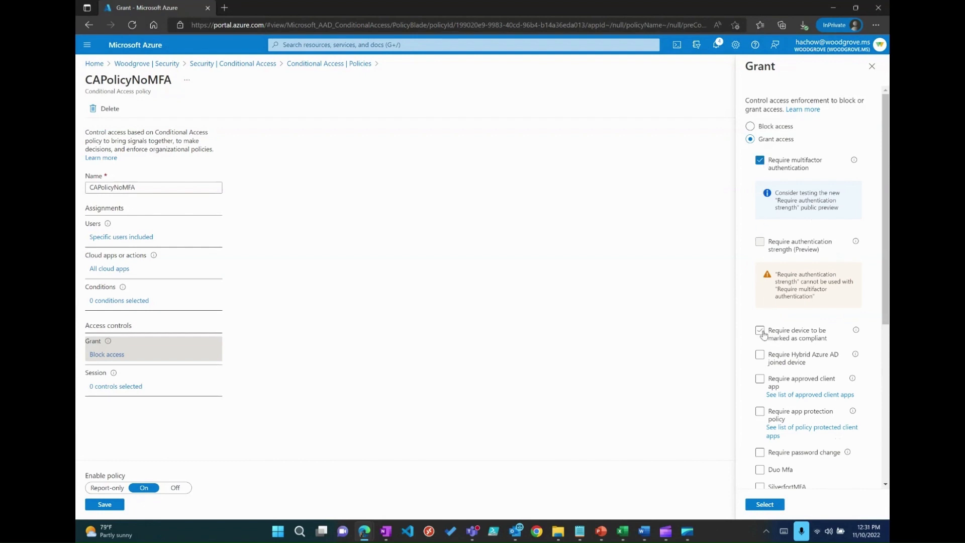
{"action": "left_click", "coordinate": [759, 331]}
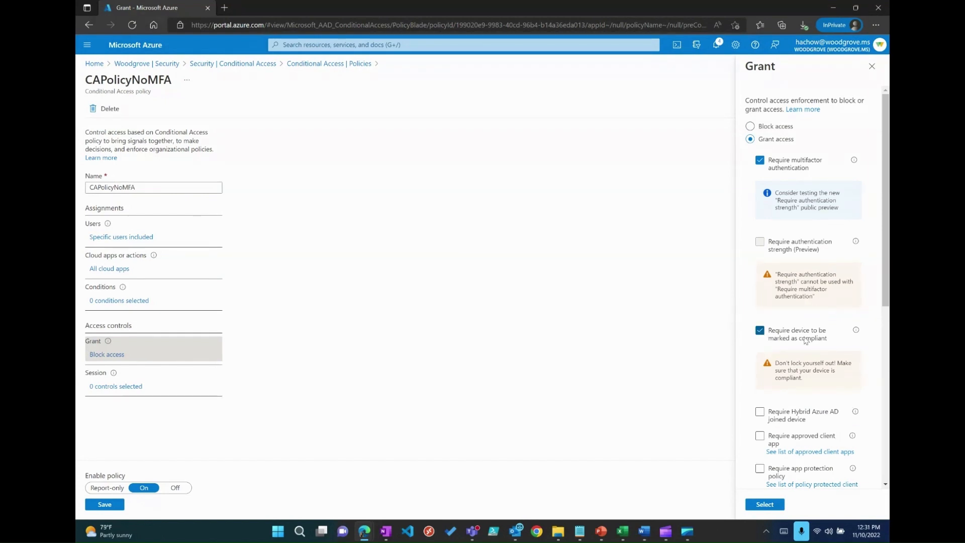
{"action": "left_click", "coordinate": [764, 504]}
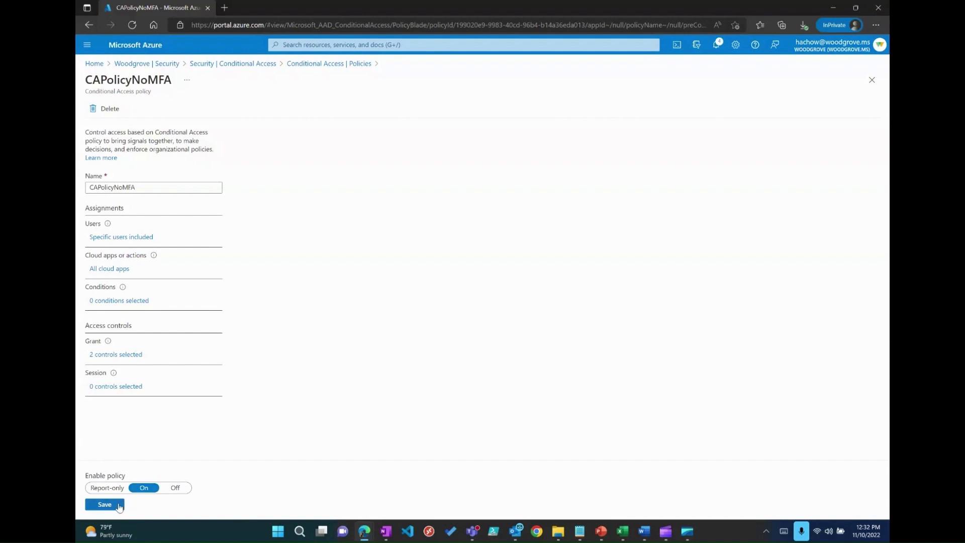
{"action": "left_click", "coordinate": [104, 504]}
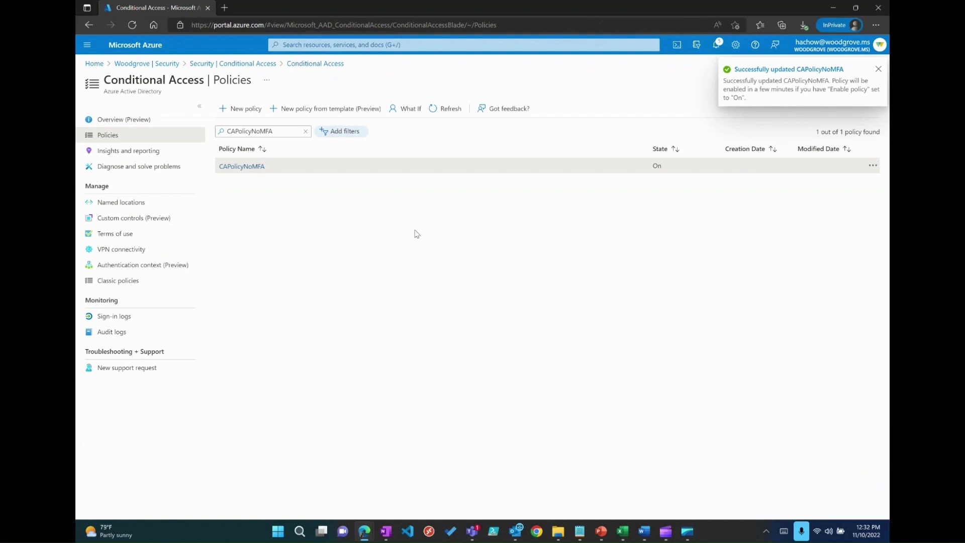
{"action": "left_click", "coordinate": [878, 68]}
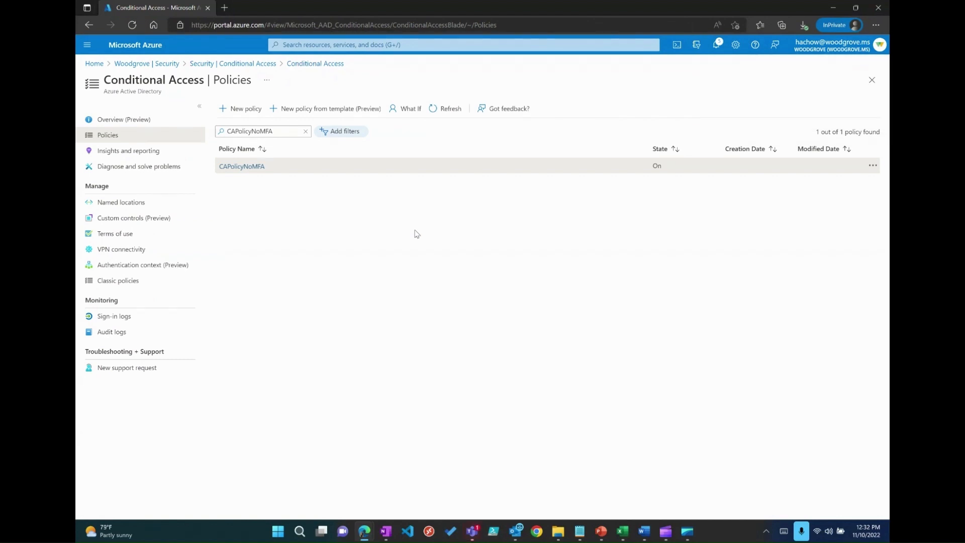